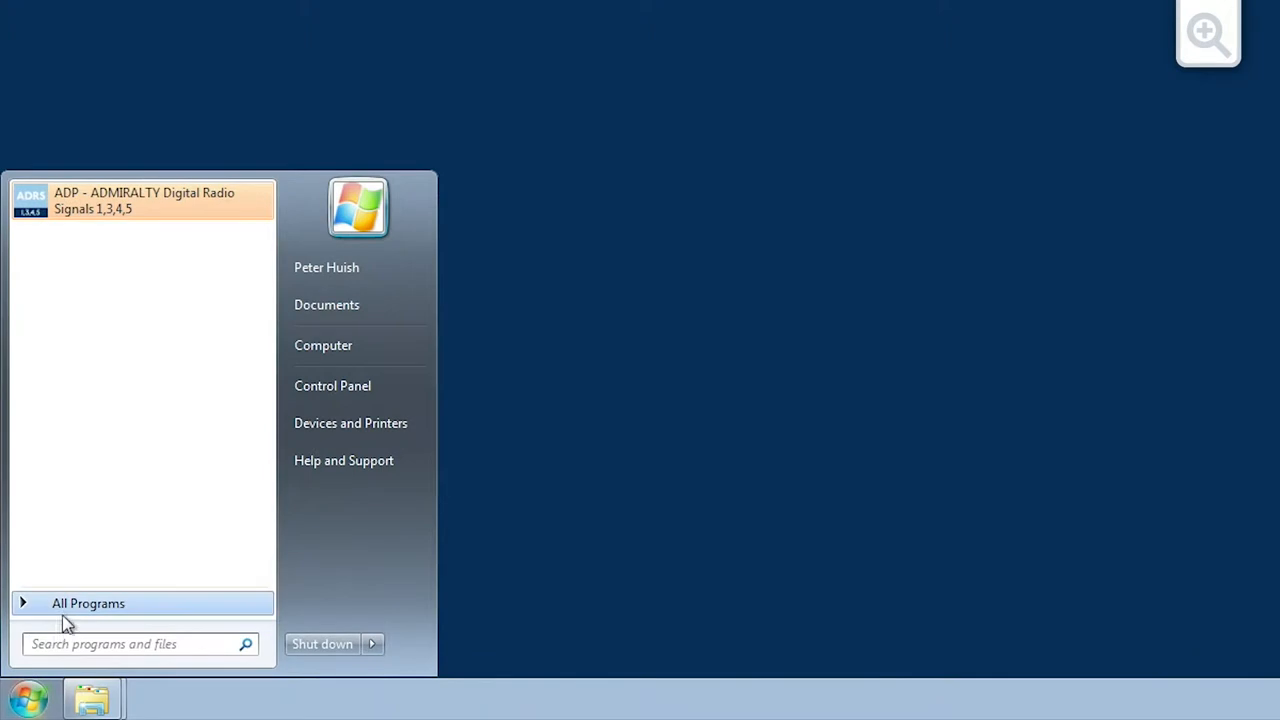
Launch ADP - Data Updating Wizard from All Programs > ADMIRALTY Digital Publications
click(88, 604)
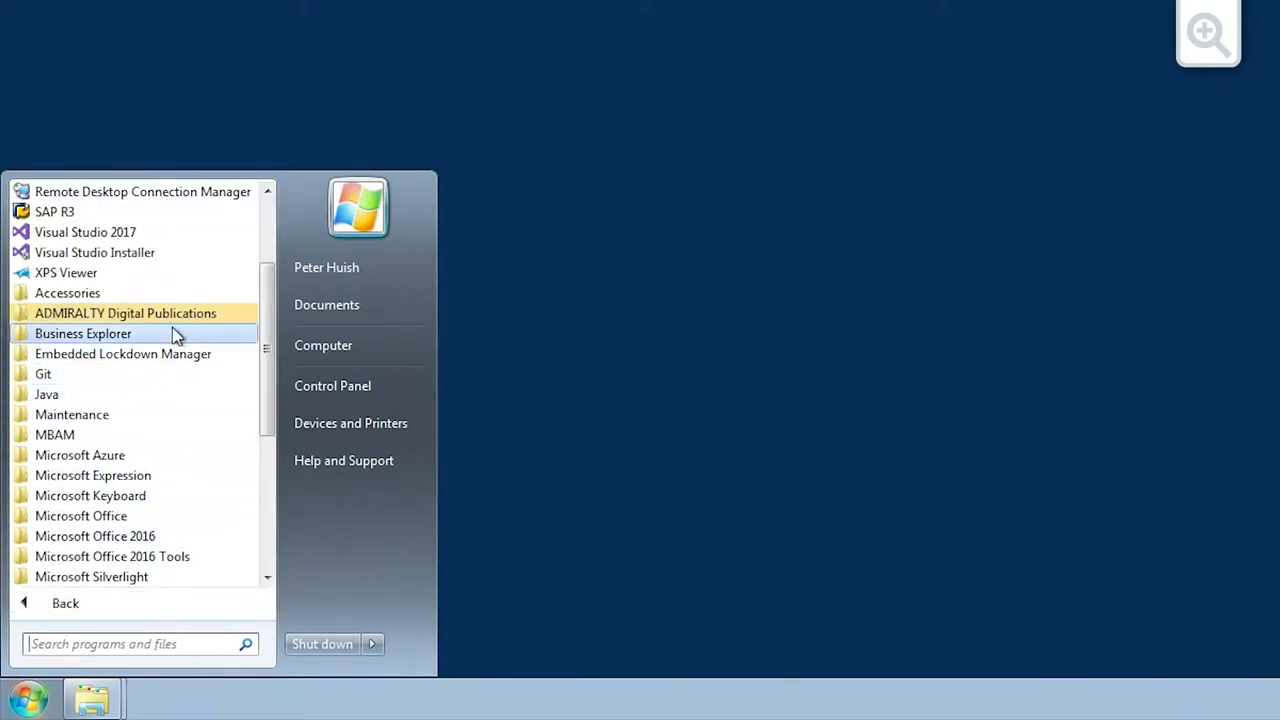
click(124, 312)
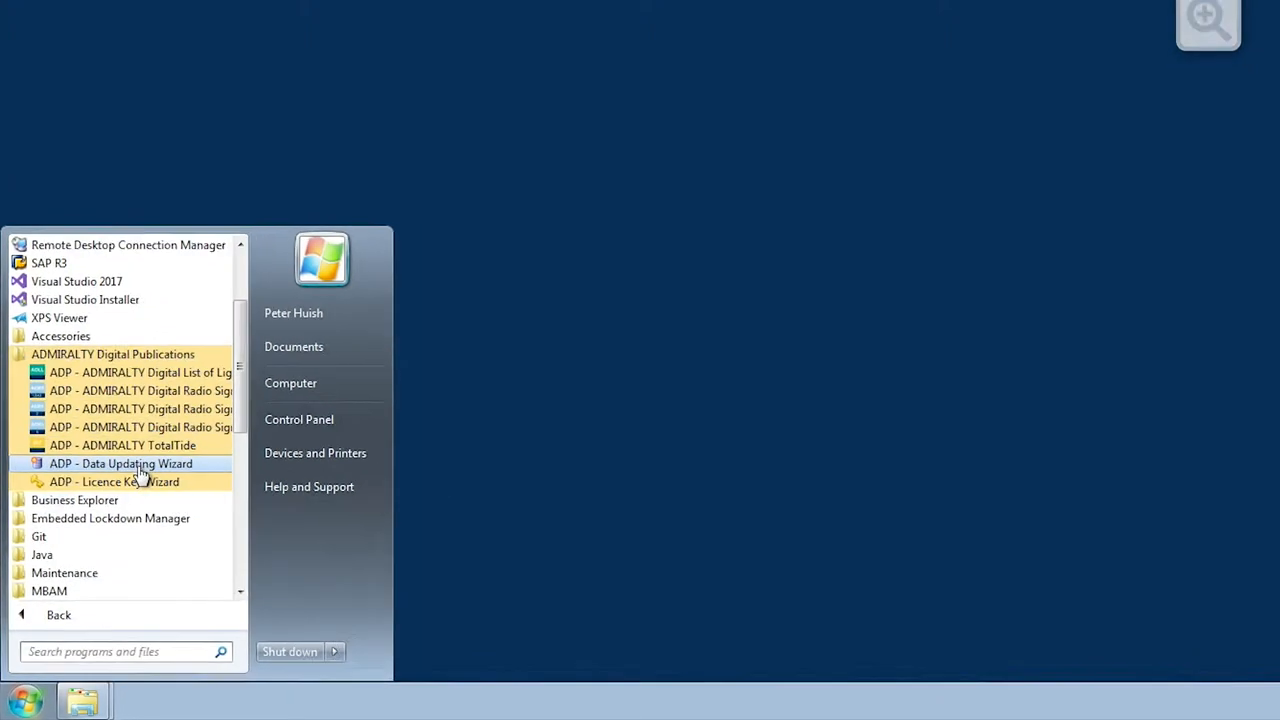
click(120, 464)
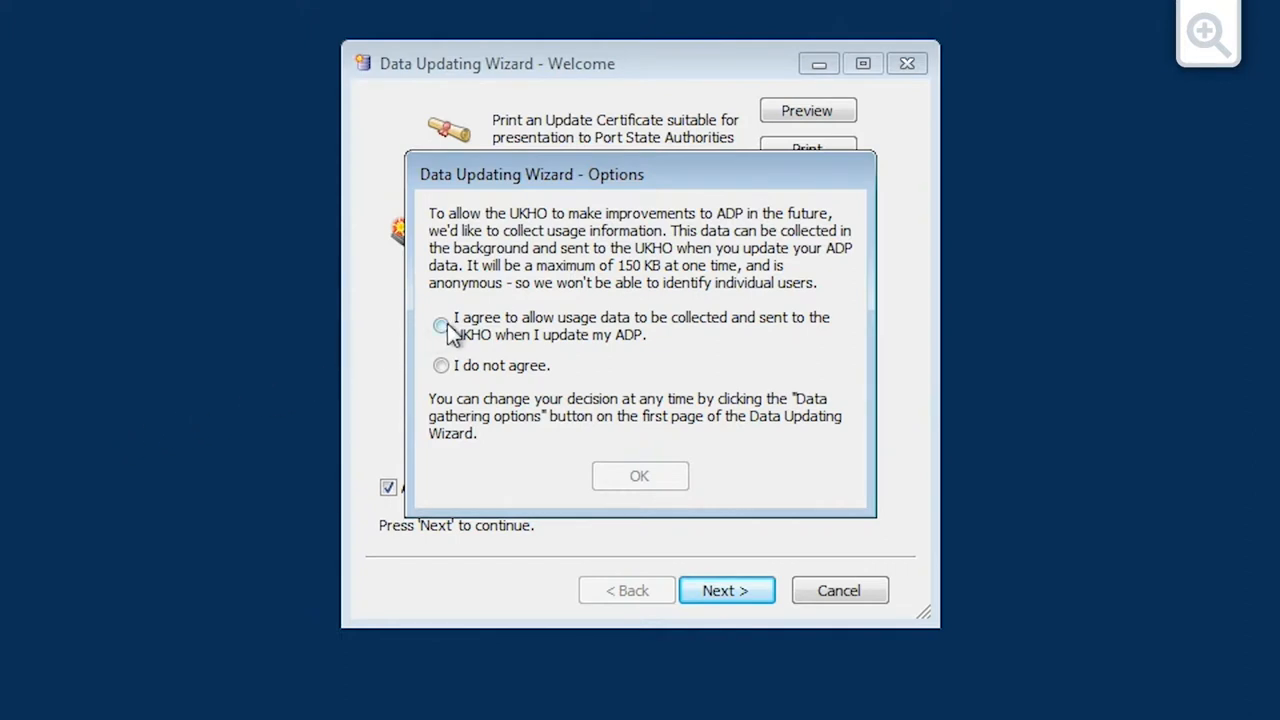
Agree to usage-data collection in the Options dialog and confirm with OK
click(442, 324)
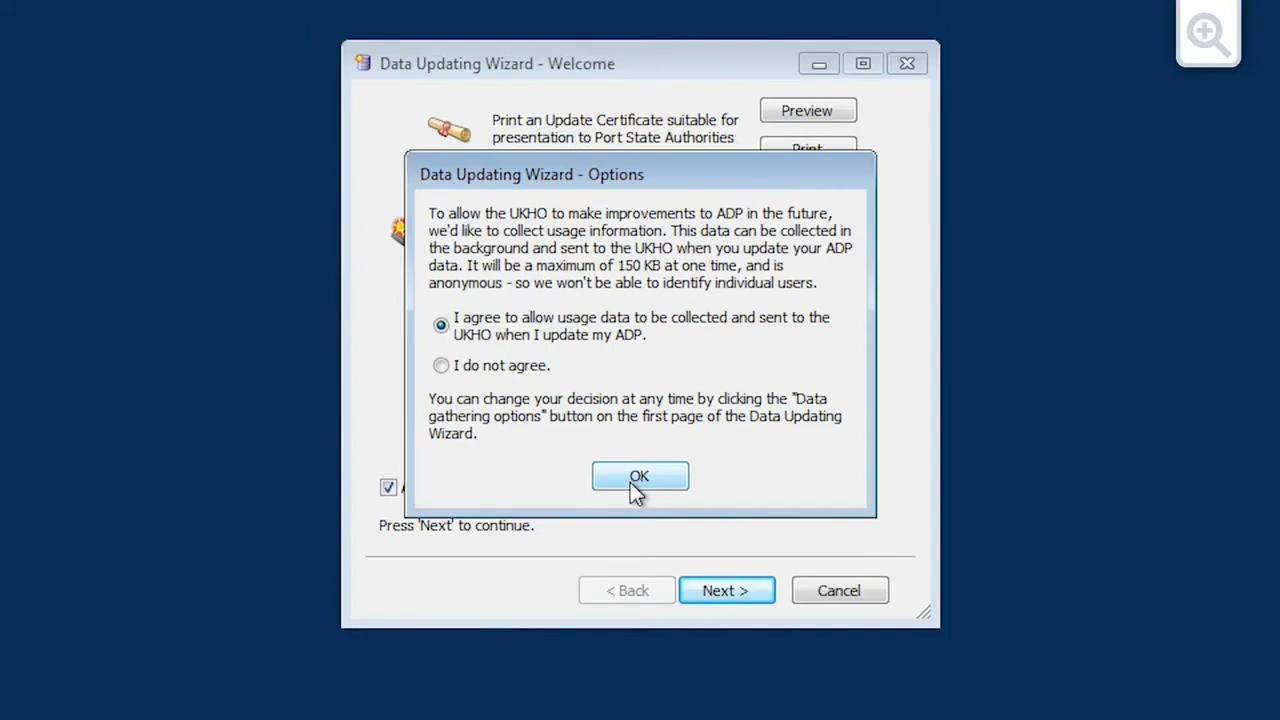
click(640, 476)
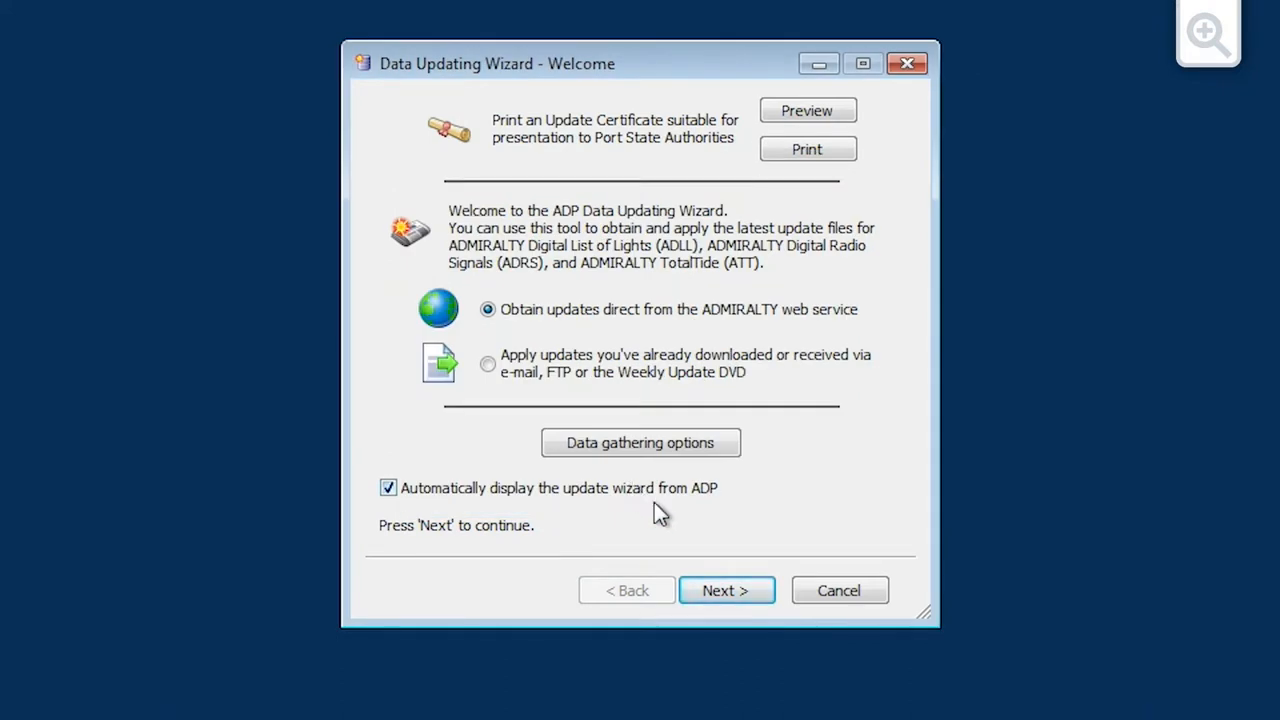
mouse_move(698, 540)
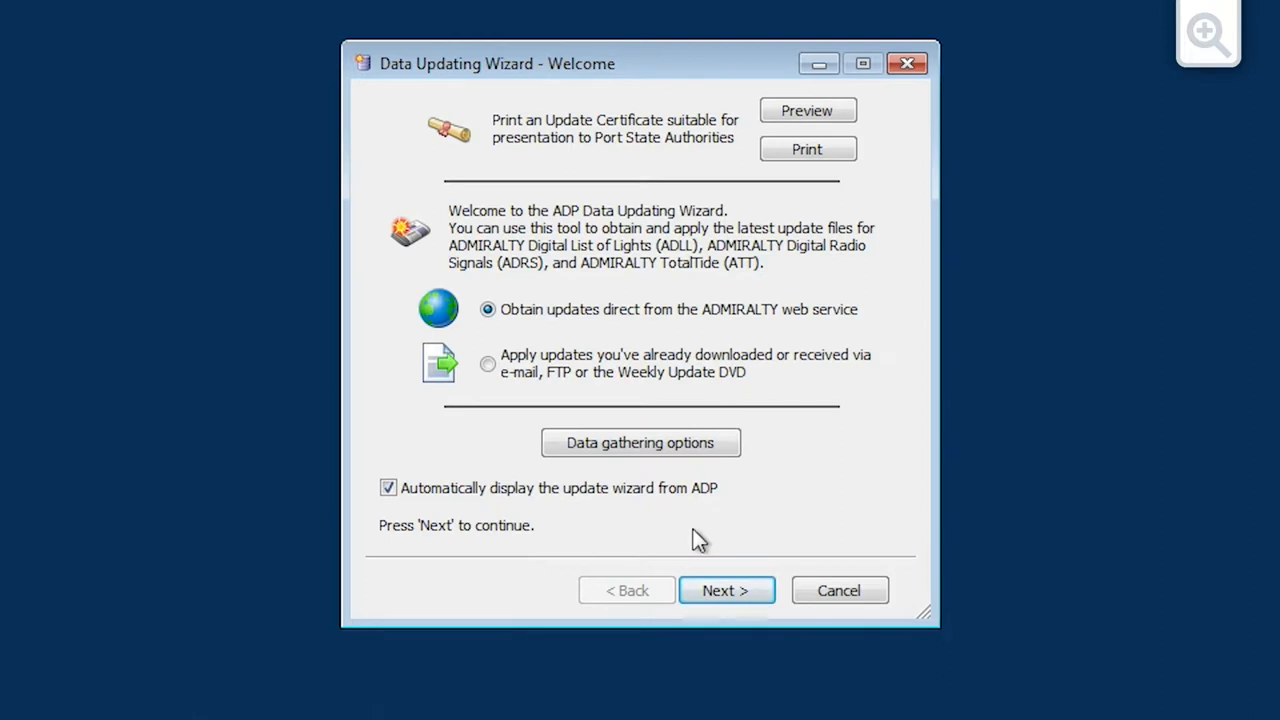
mouse_move(670, 404)
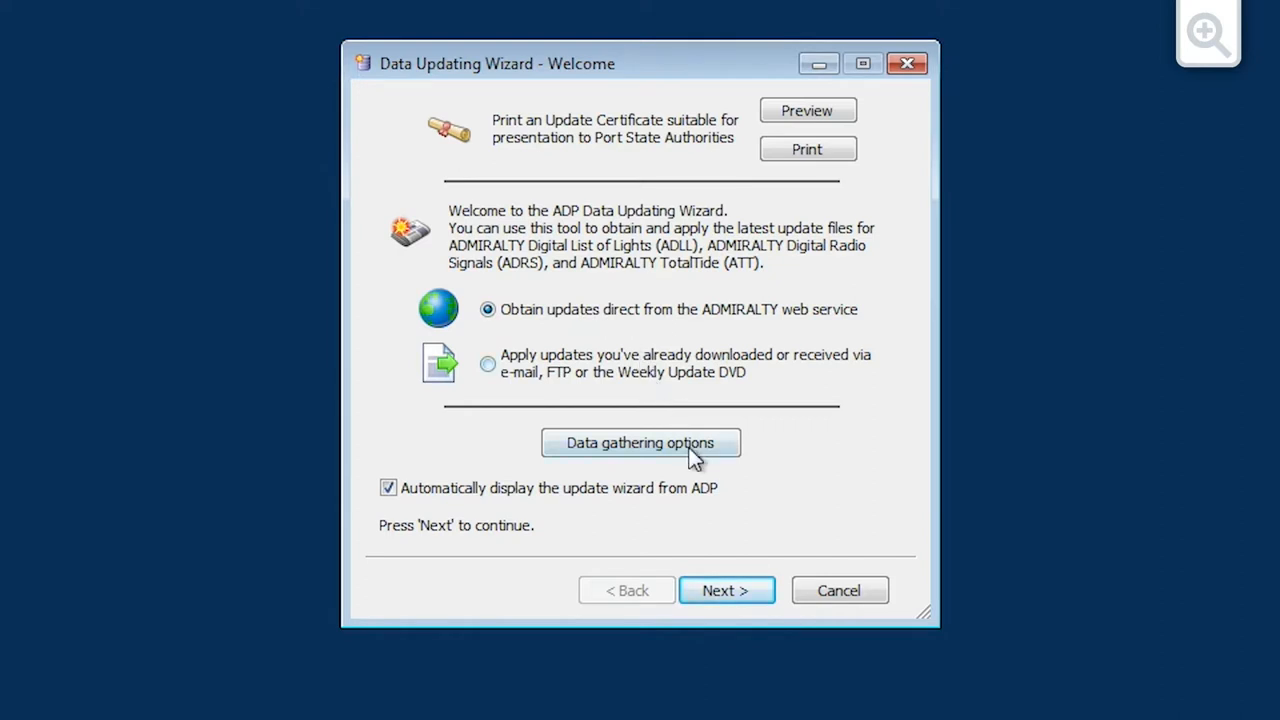
Continue from the welcome page with web-service updates selected
click(726, 590)
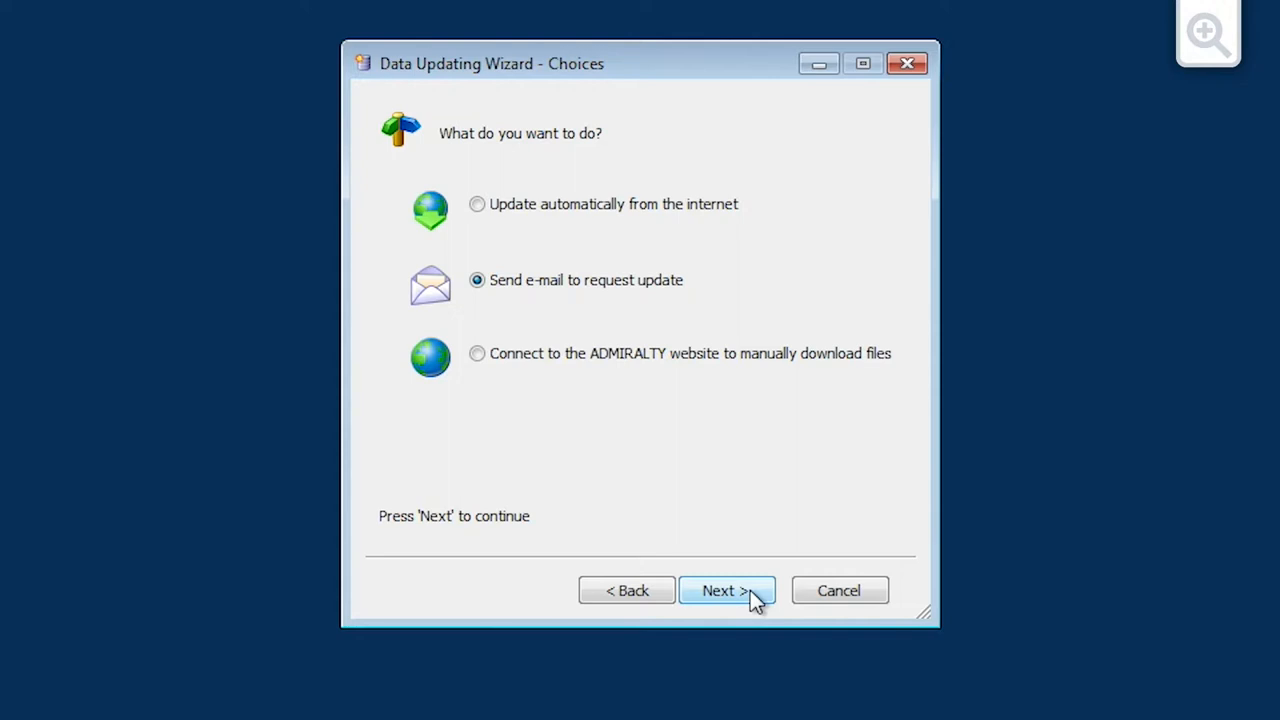
mouse_move(728, 570)
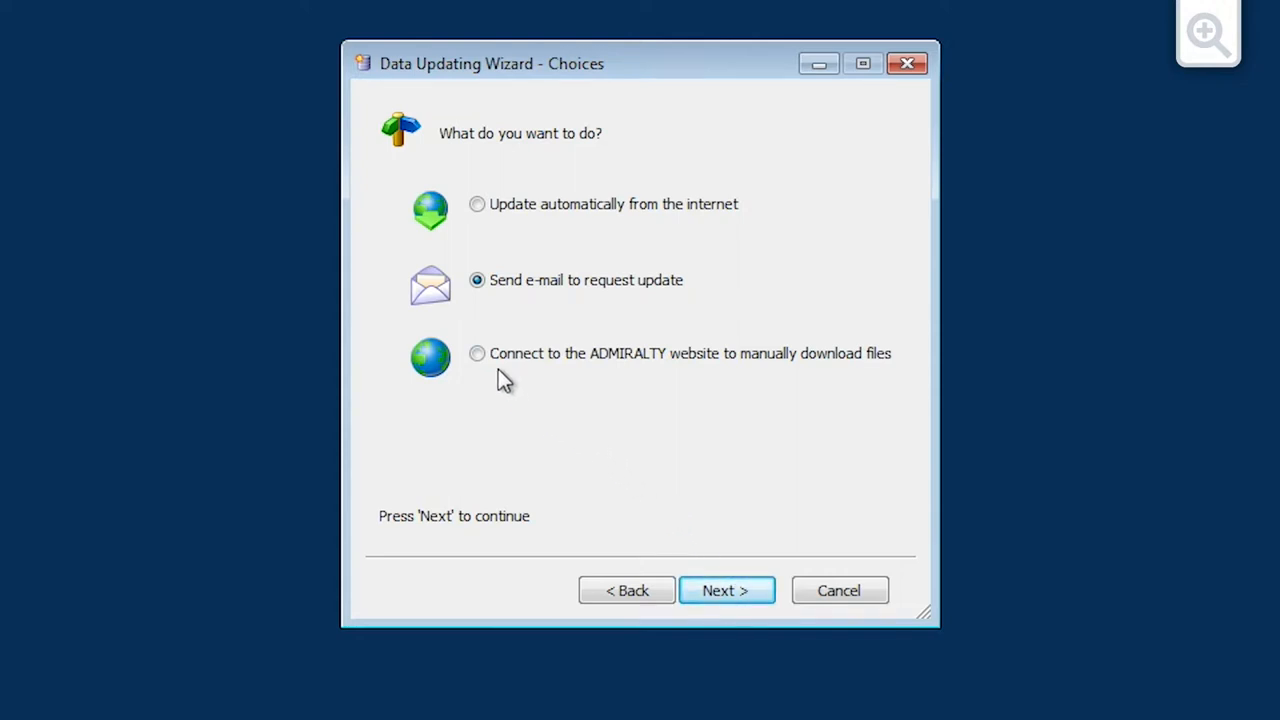
Choose 'Connect to the ADMIRALTY website to manually download files' and proceed to the update site
click(476, 352)
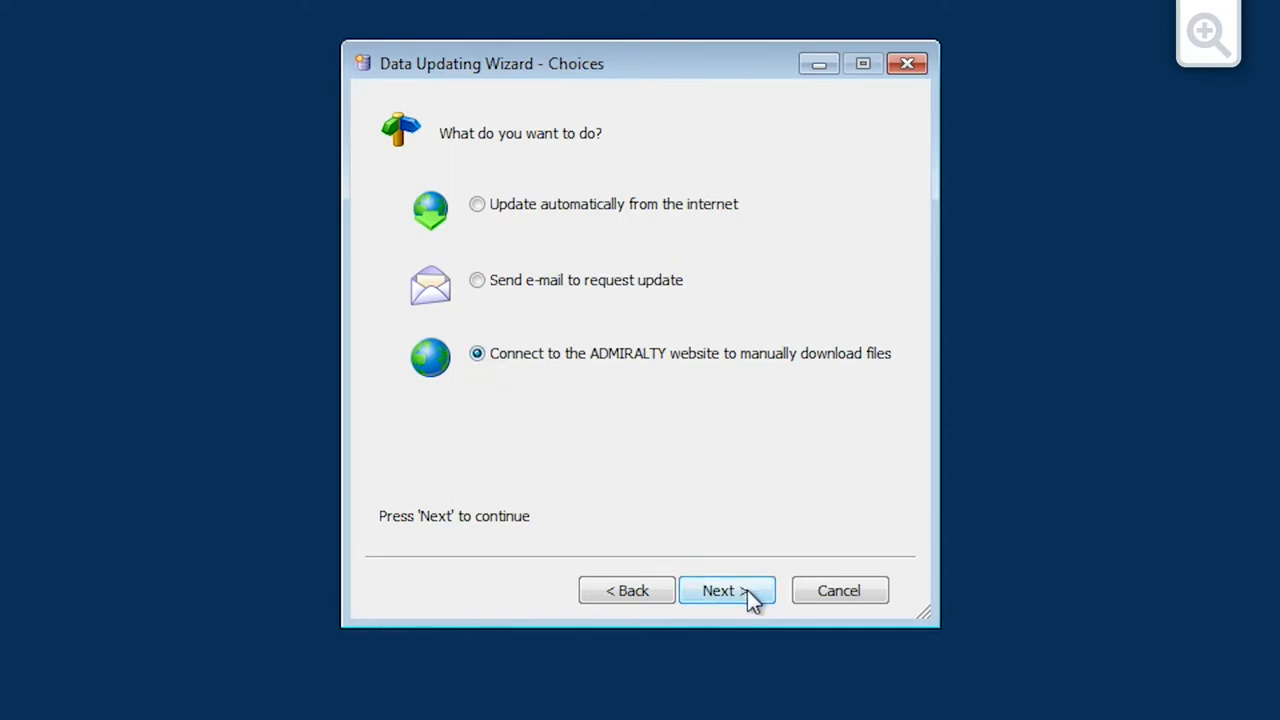
click(726, 590)
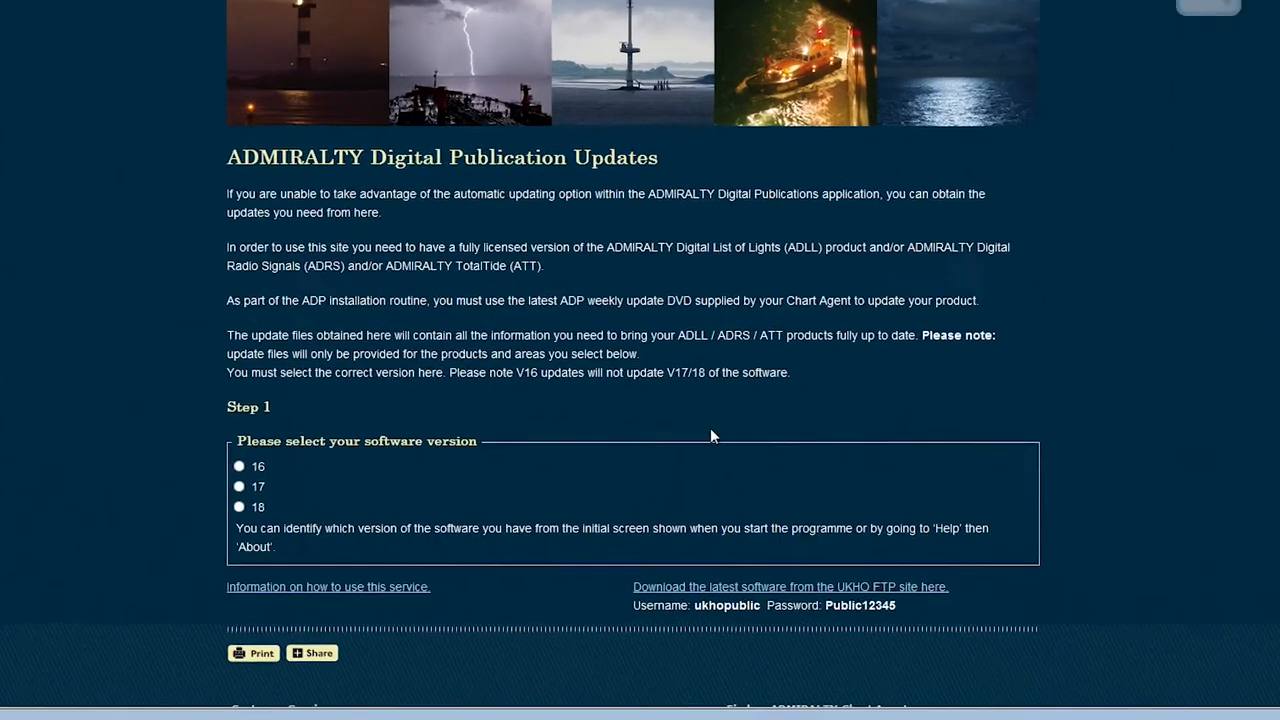
Select software version 18 and week 43 as the starting update week, then reach the area maps
click(240, 508)
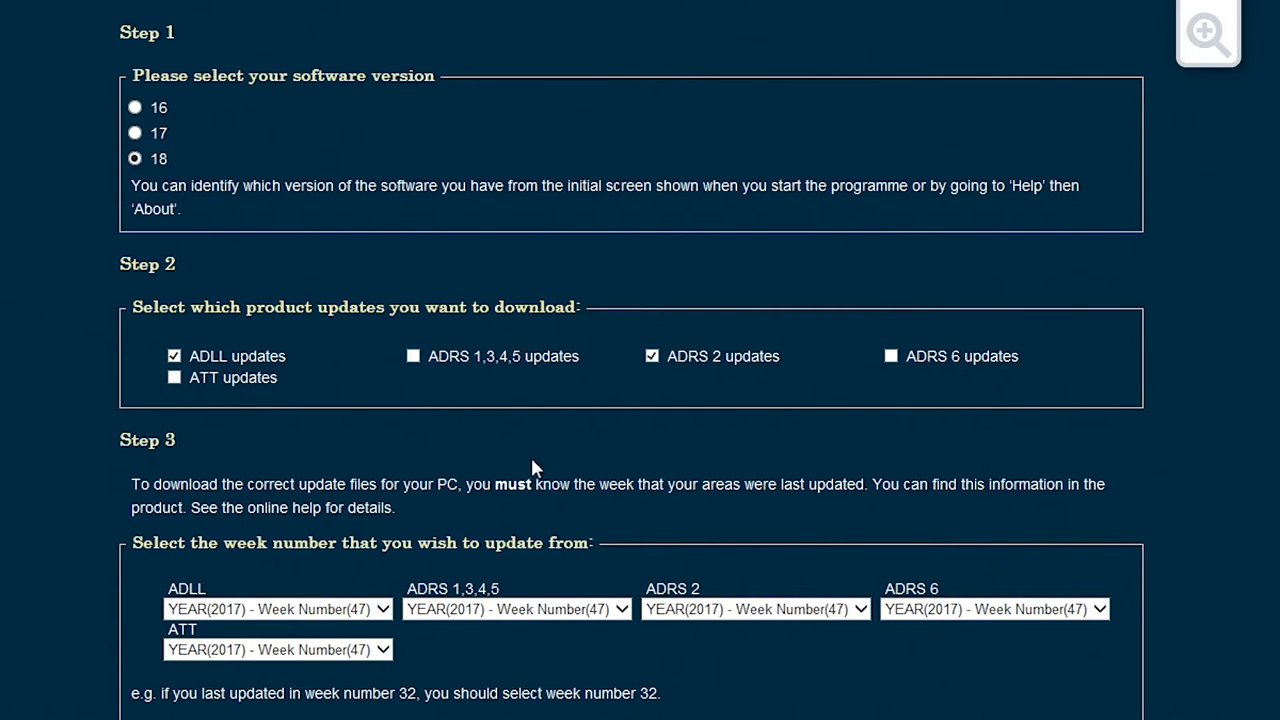
click(278, 608)
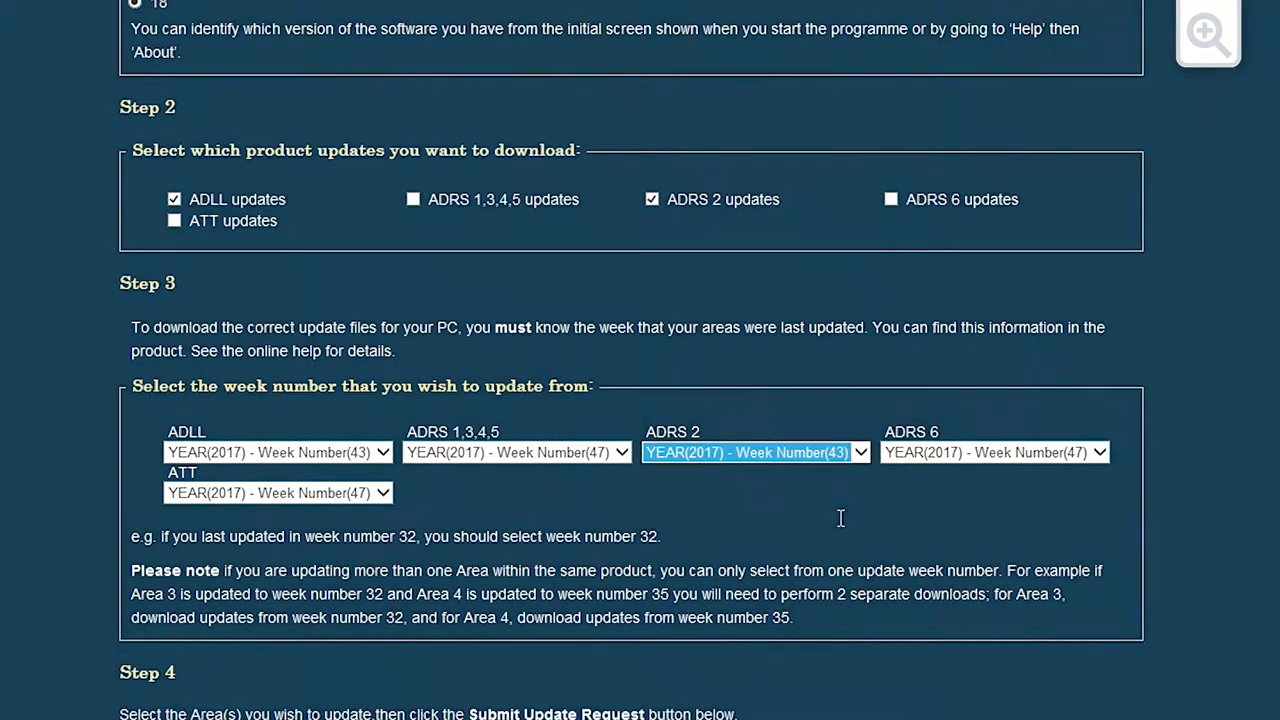
scroll(down, 3)
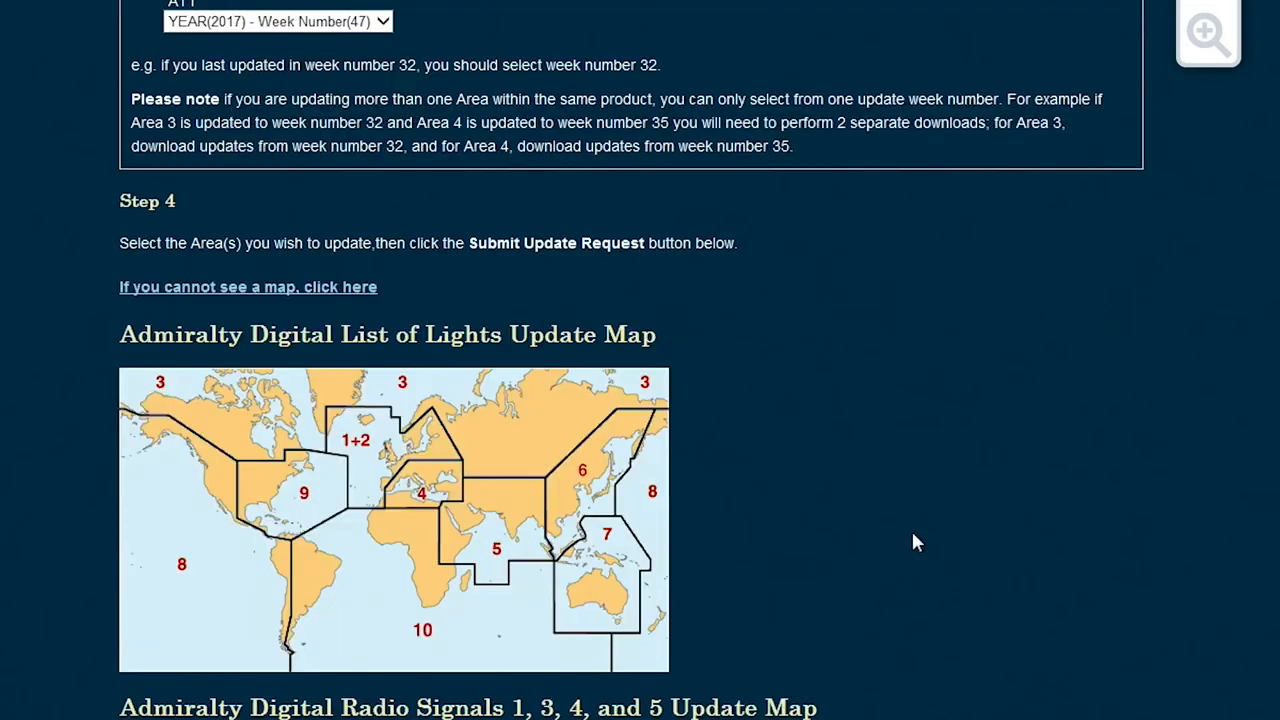
mouse_move(200, 490)
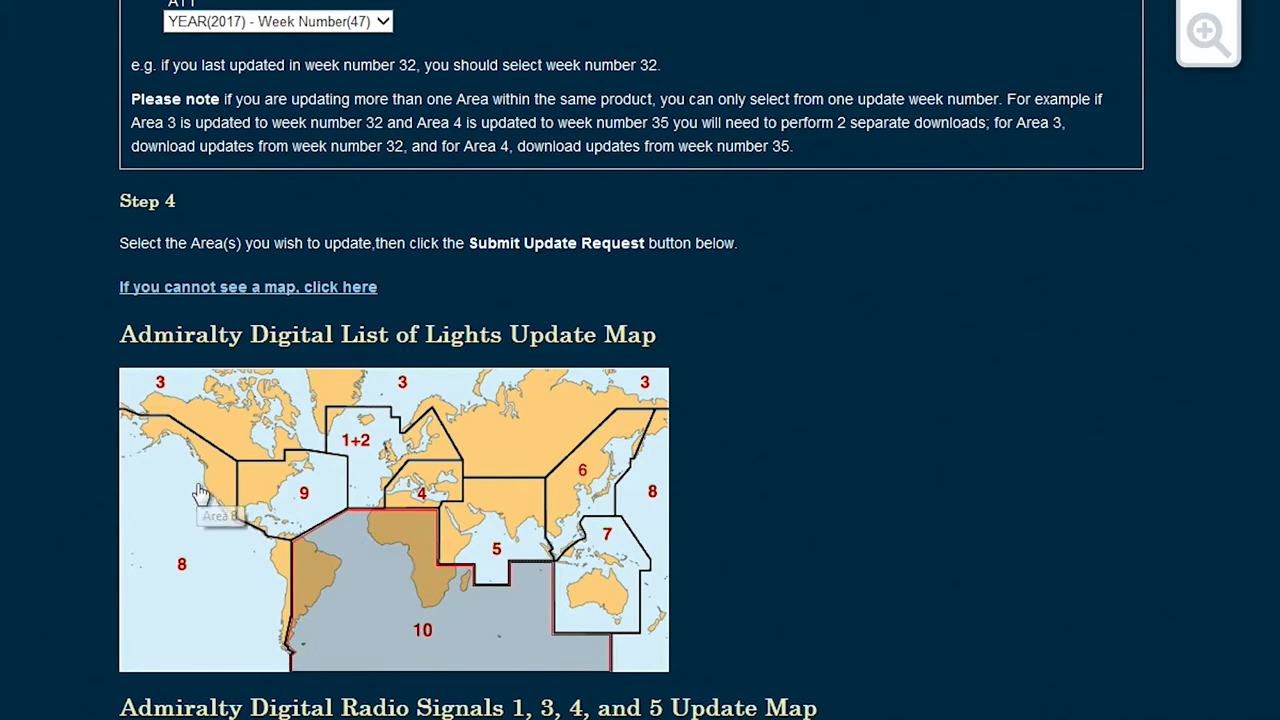
Submit the update request at the bottom of the update-area maps
scroll(down, 3)
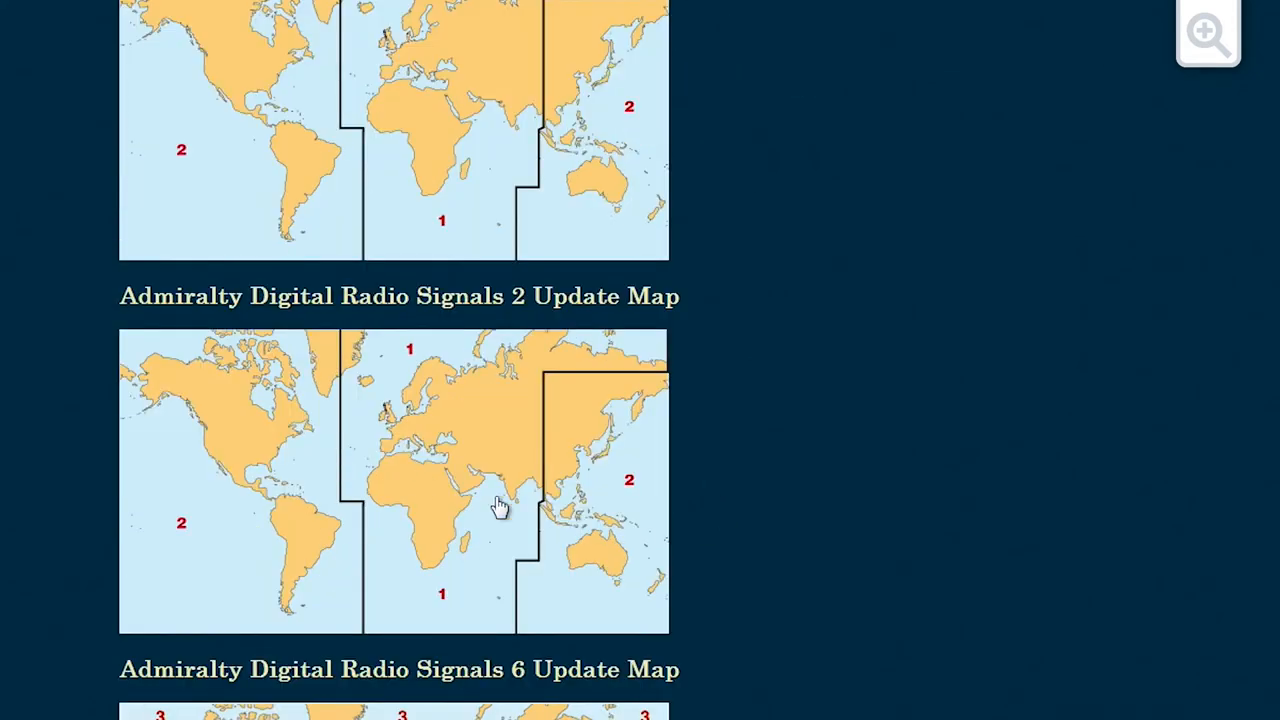
scroll(down, 3)
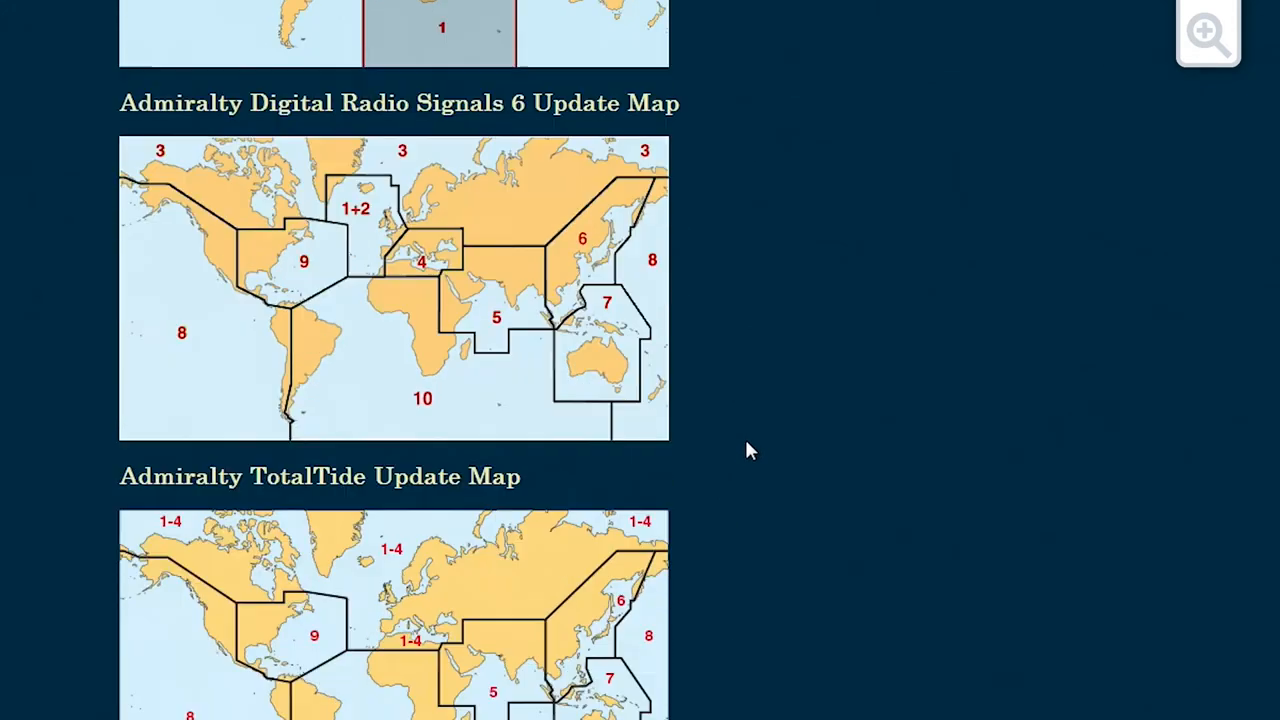
scroll(down, 3)
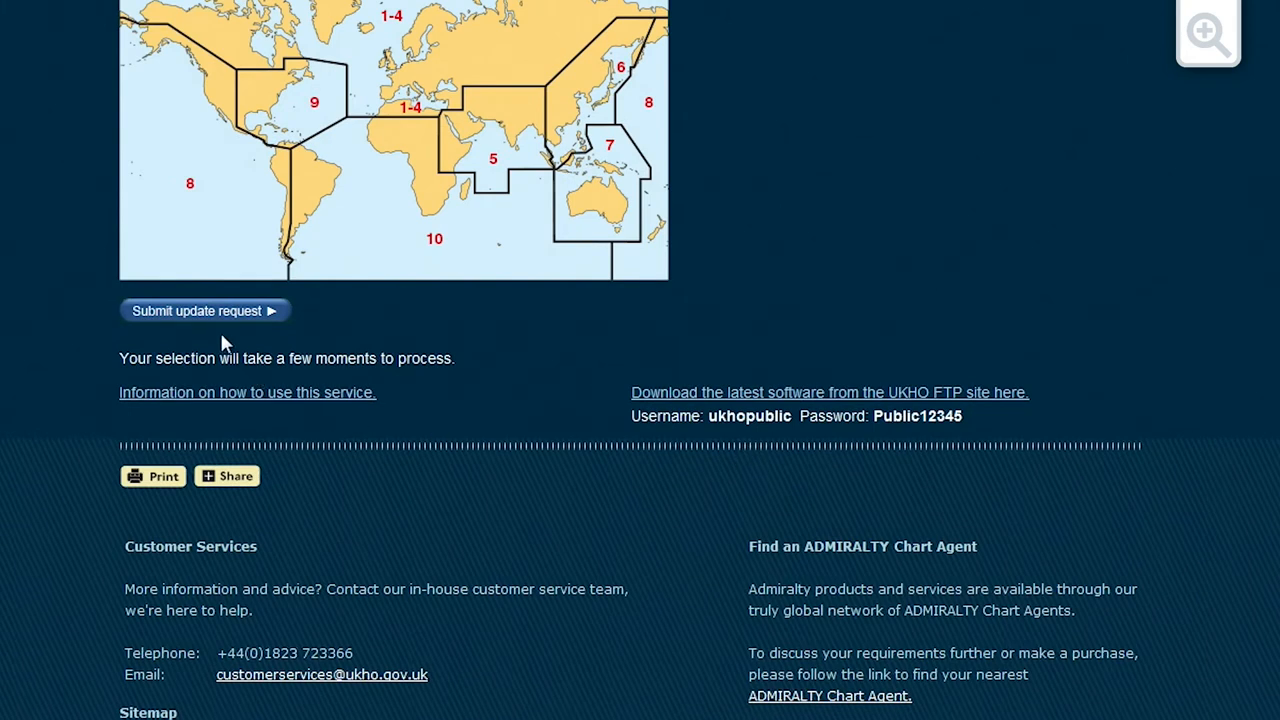
mouse_move(200, 316)
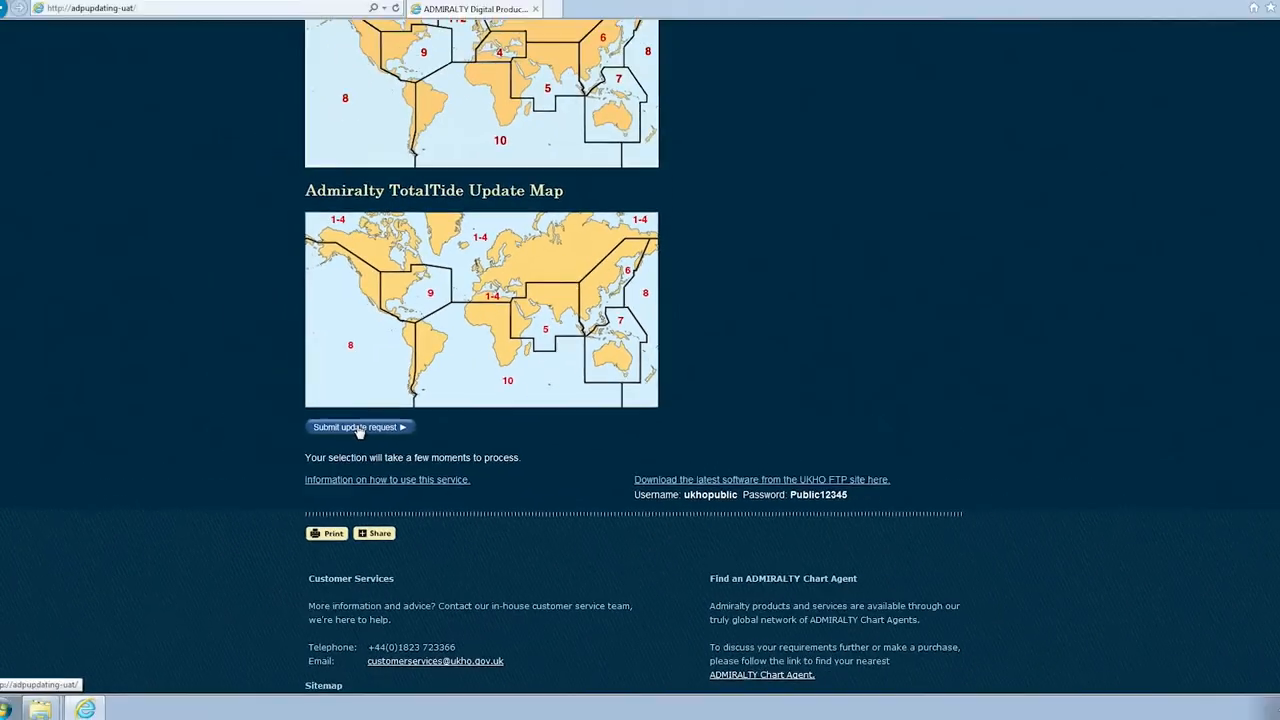
click(356, 428)
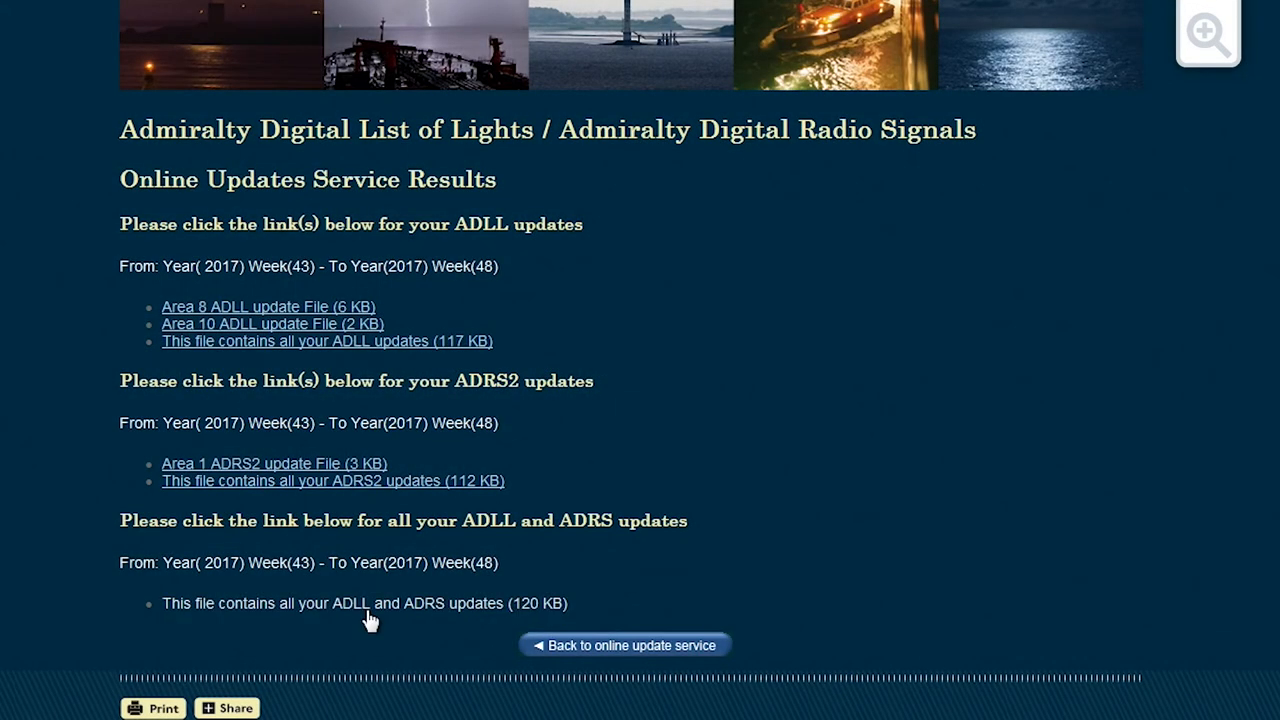
Start downloading the combined ADLL and ADRS updates file and show its save options
click(364, 604)
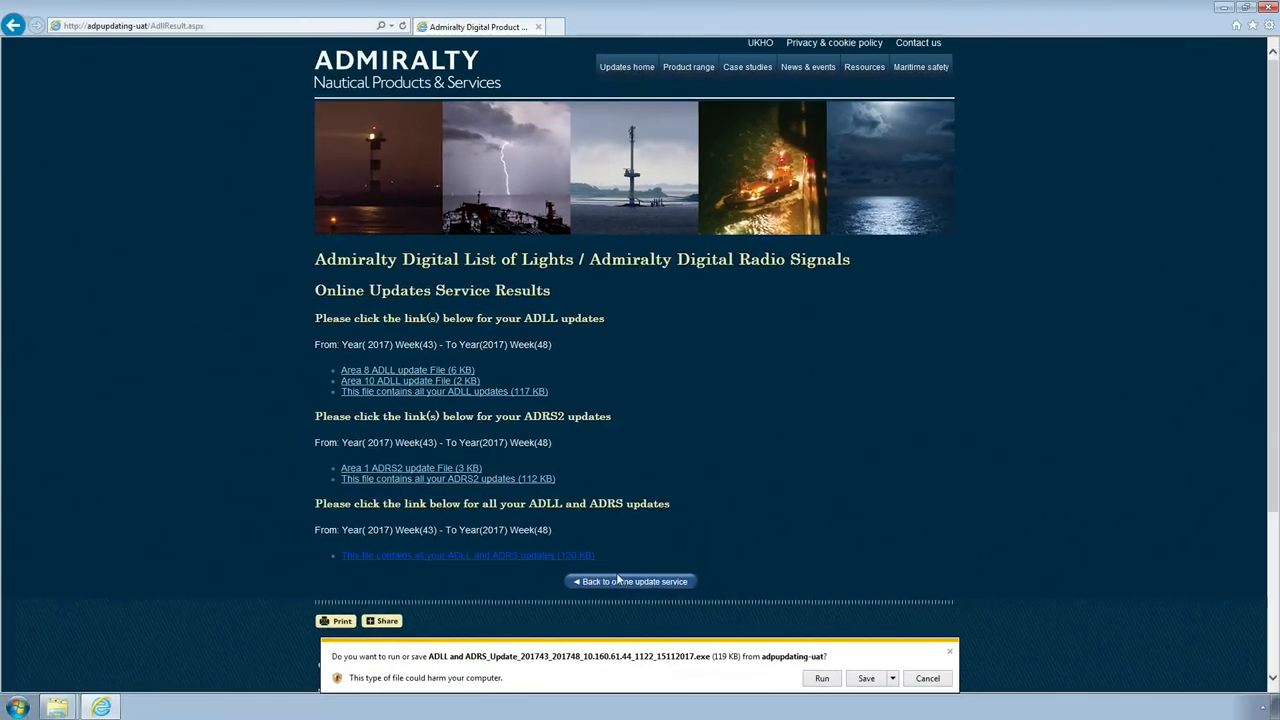
click(892, 678)
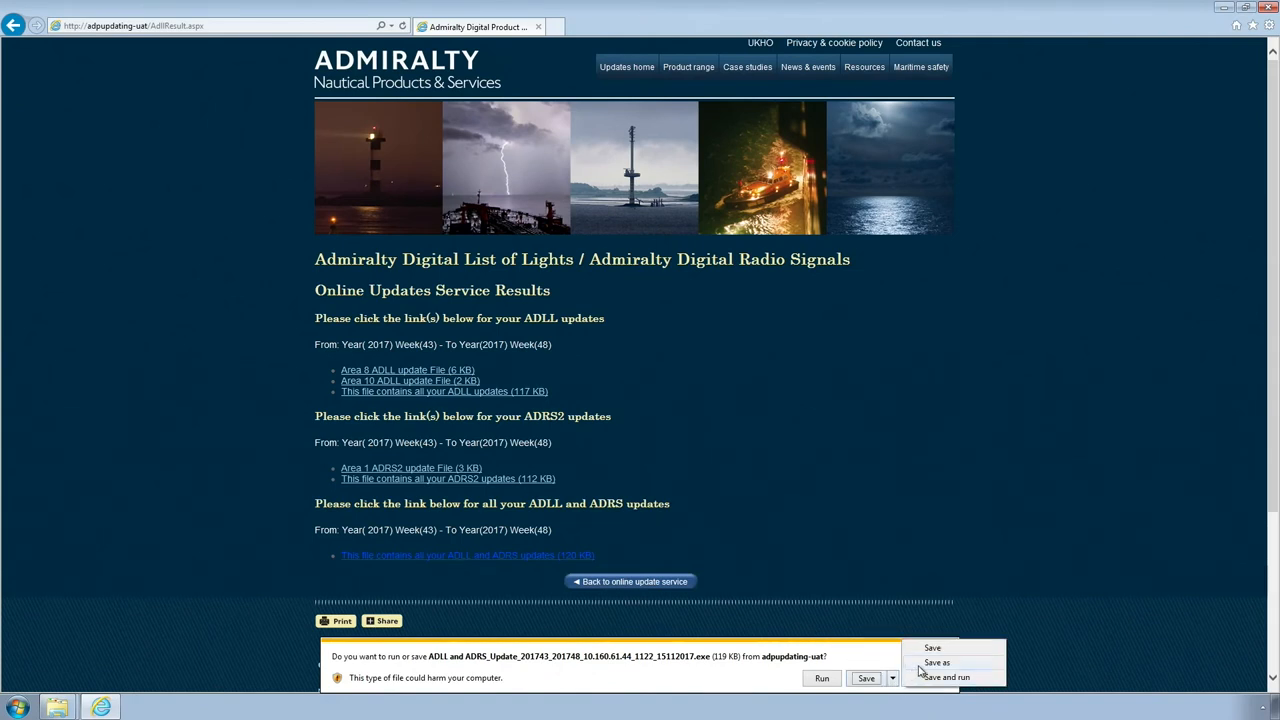